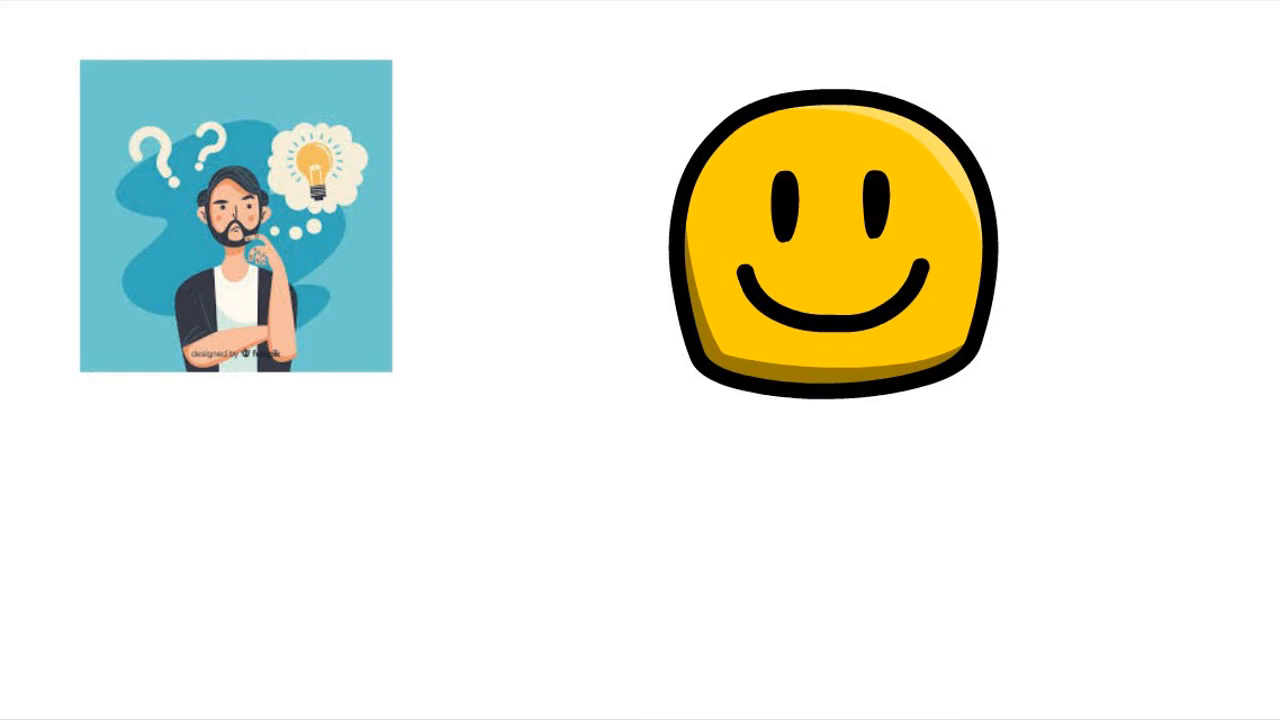
{"action": "type", "text": "EITHER WAY,"}
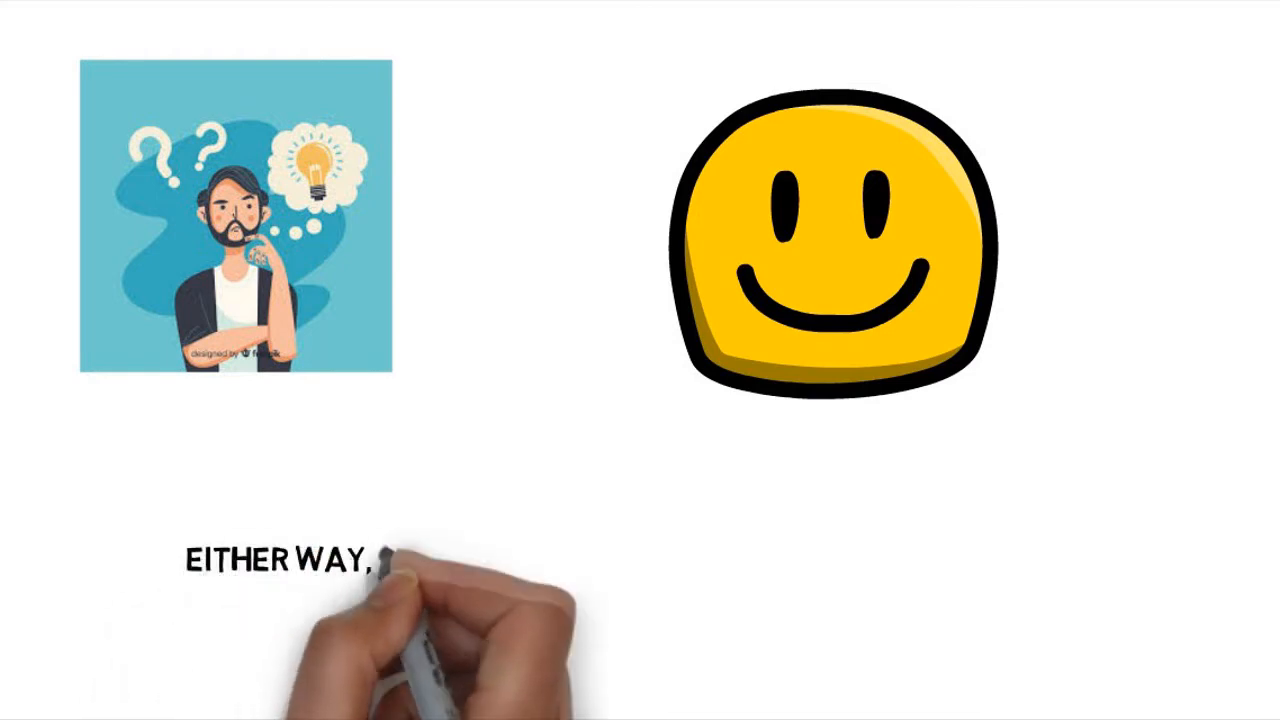
{"action": "type", "text": "I MOVE FORWARD"}
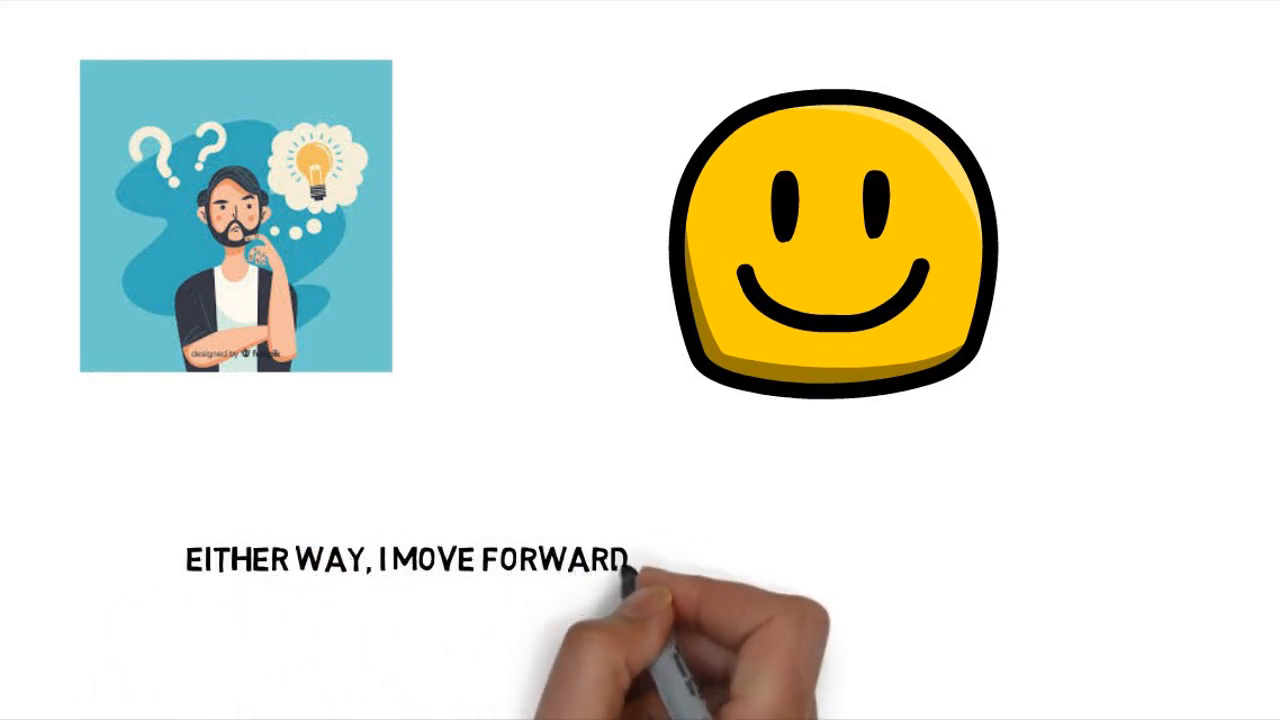